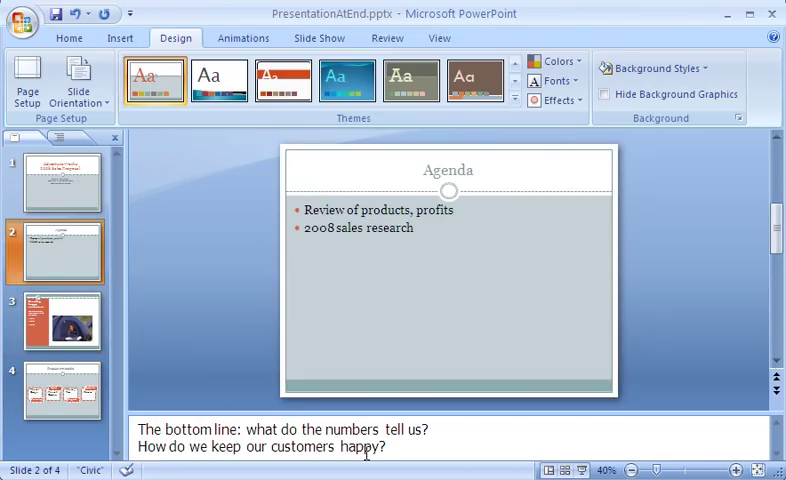
{"action": "mouse_move", "coordinate": [468, 444]}
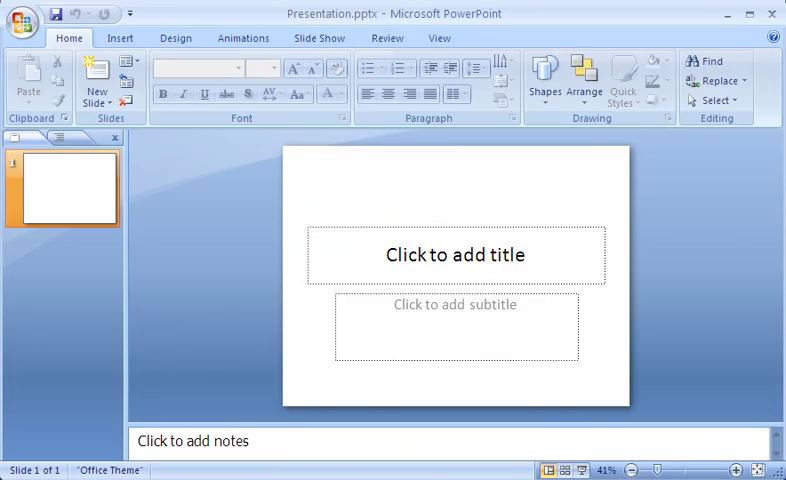
{"action": "mouse_move", "coordinate": [572, 244]}
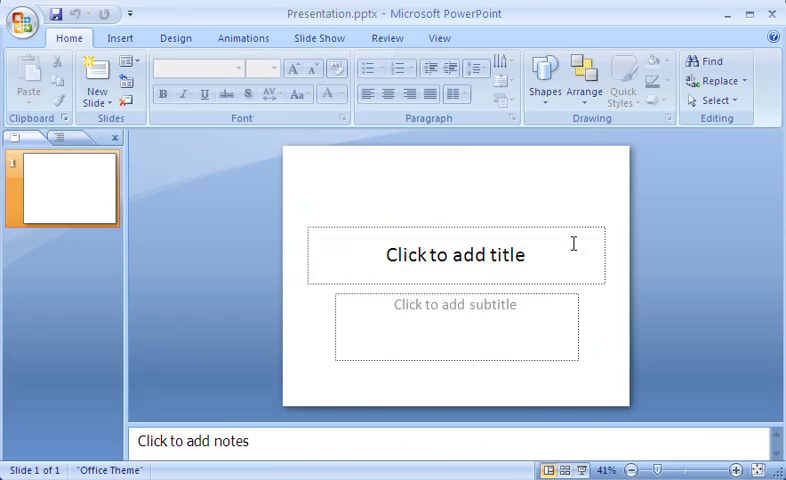
- Enter the slide title 'Adventure Works 2008 Sales Proposal'
{"action": "left_click", "coordinate": [456, 254]}
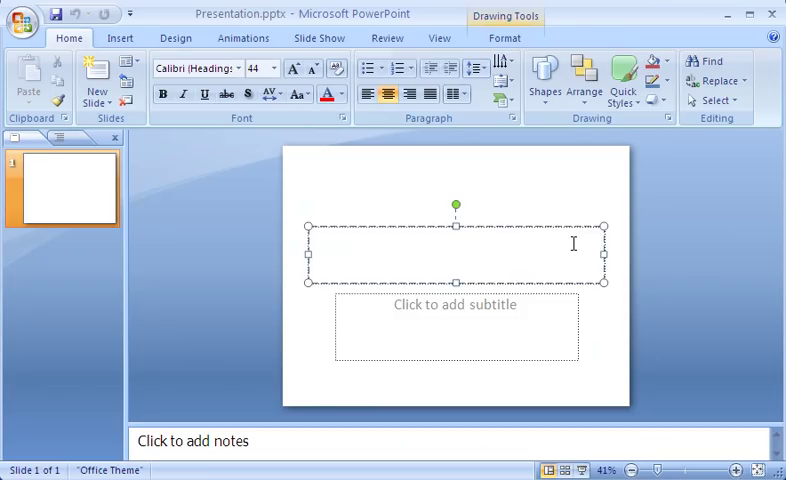
{"action": "type", "text": "Adventure Works"}
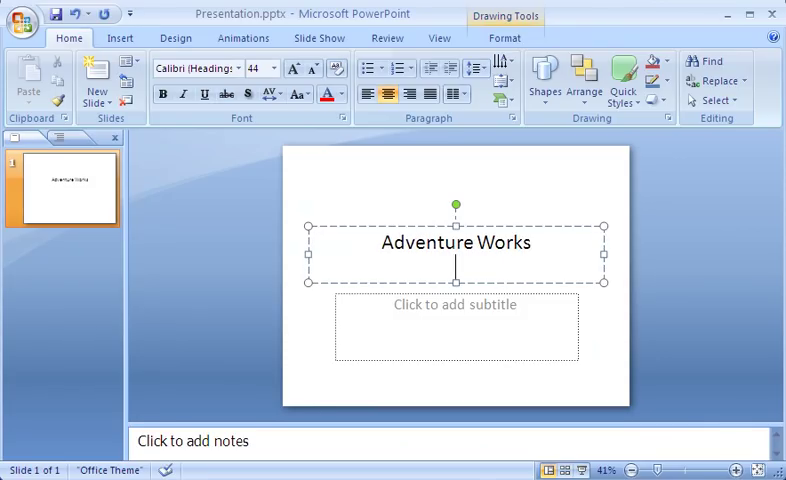
{"action": "type", "text": "2008 Sales Proposal"}
{"action": "left_click", "coordinate": [456, 326]}
{"action": "type", "text": "Linda"}
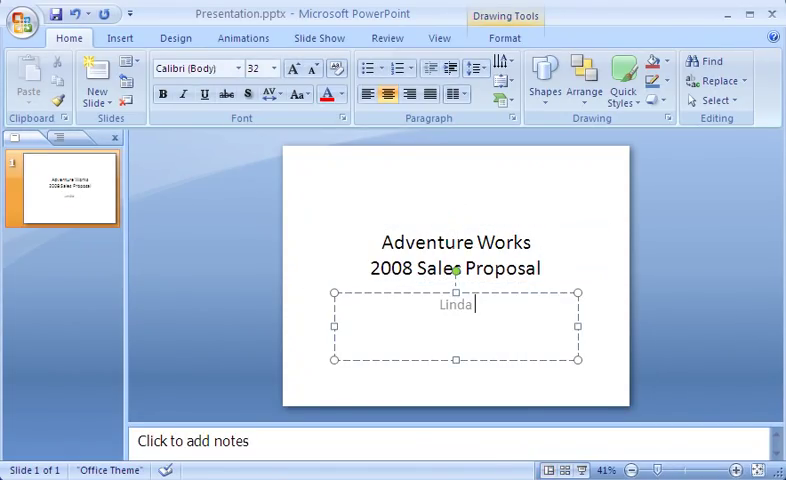
- Add the subtitle with the presenter's name, 'Senior Vice President' and 'Worldwide Sales'
{"action": "type", "text": "Martin"}
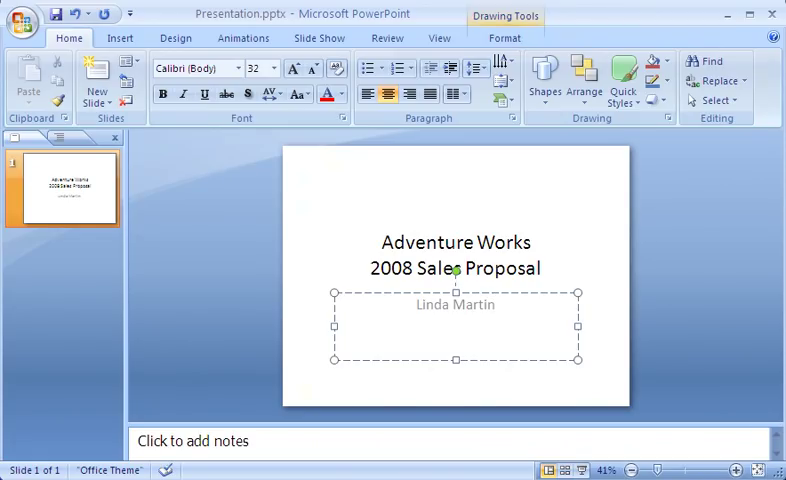
{"action": "type", "text": "Senior Vice President"}
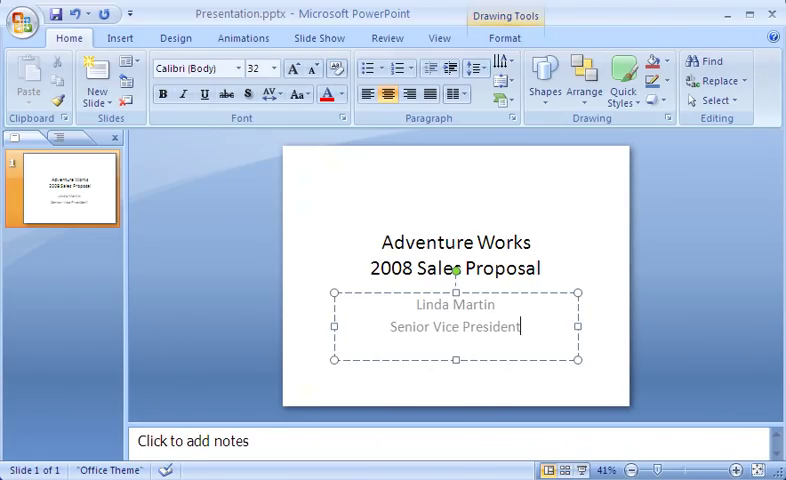
{"action": "type", "text": "Worldwide Sales"}
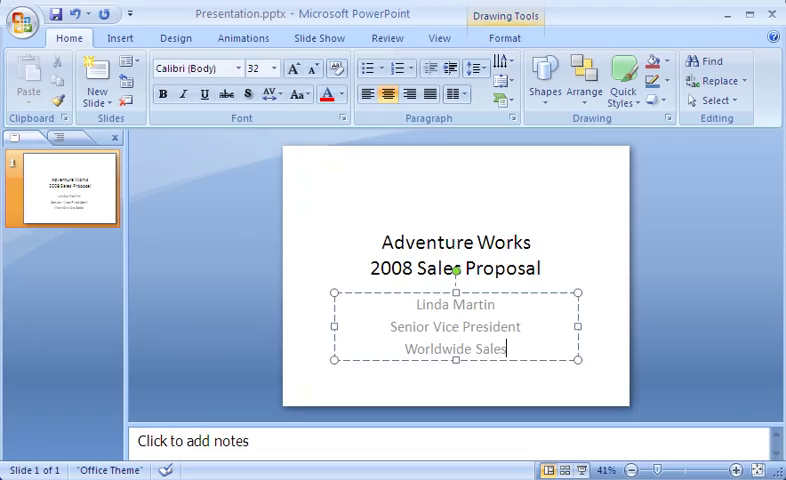
{"action": "mouse_move", "coordinate": [258, 196]}
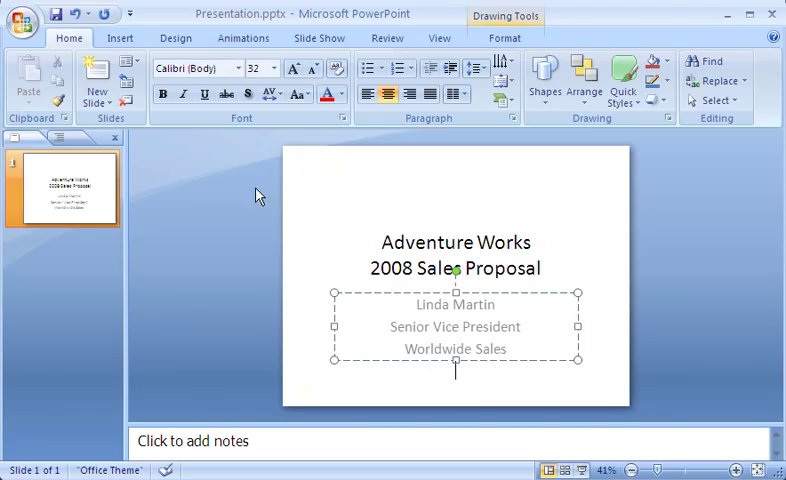
{"action": "mouse_move", "coordinate": [98, 190]}
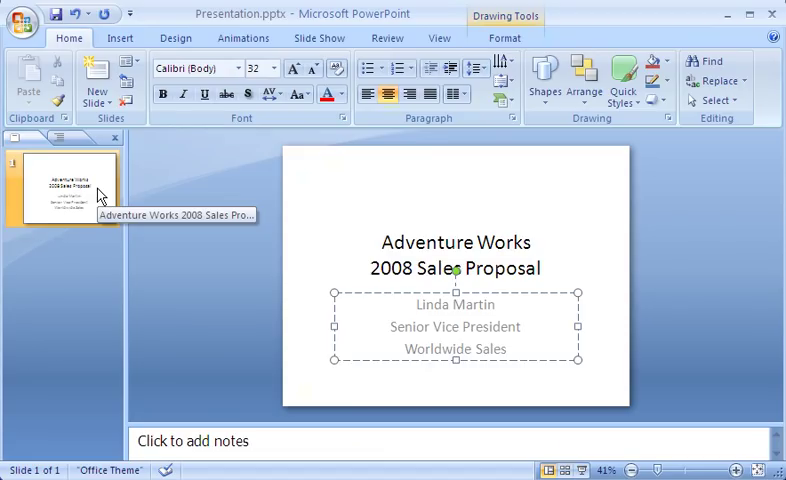
{"action": "mouse_move", "coordinate": [140, 130]}
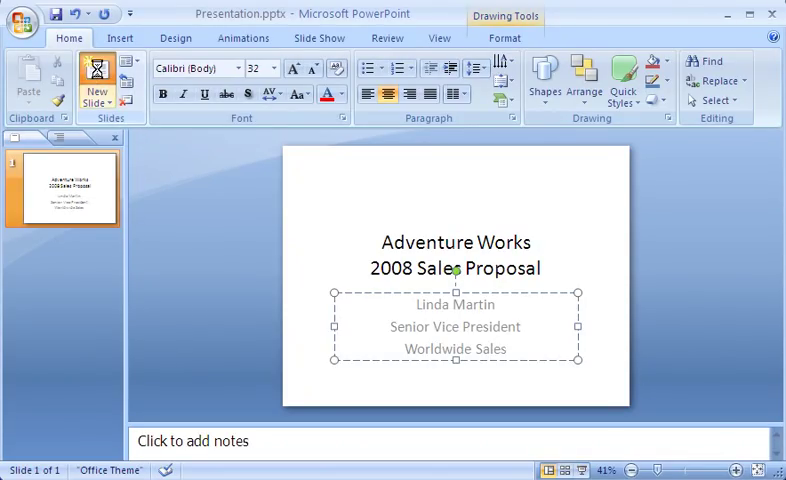
- Add a new Title and Content slide after the title slide
{"action": "left_click", "coordinate": [94, 78]}
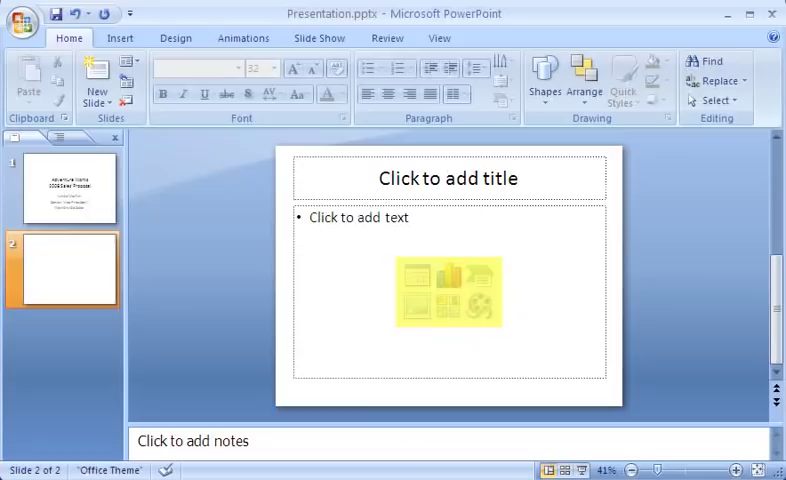
- Title slide 2 'Agenda' and list the review of products and profits bullet
{"action": "left_click", "coordinate": [448, 178]}
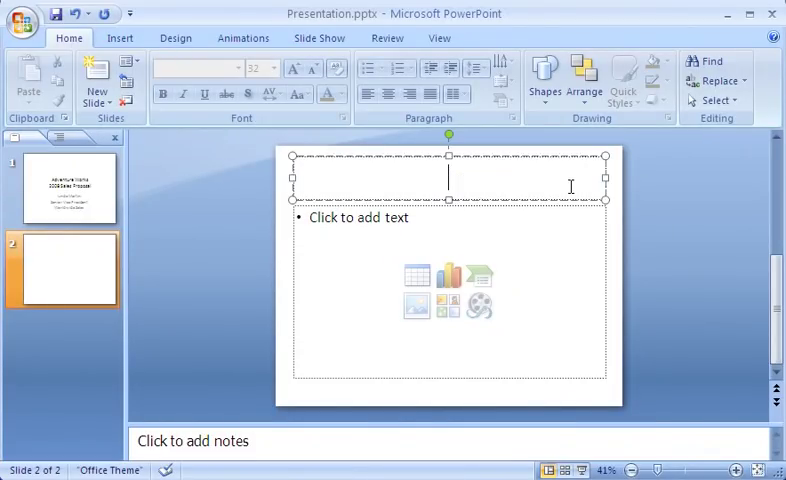
{"action": "type", "text": "Agenda"}
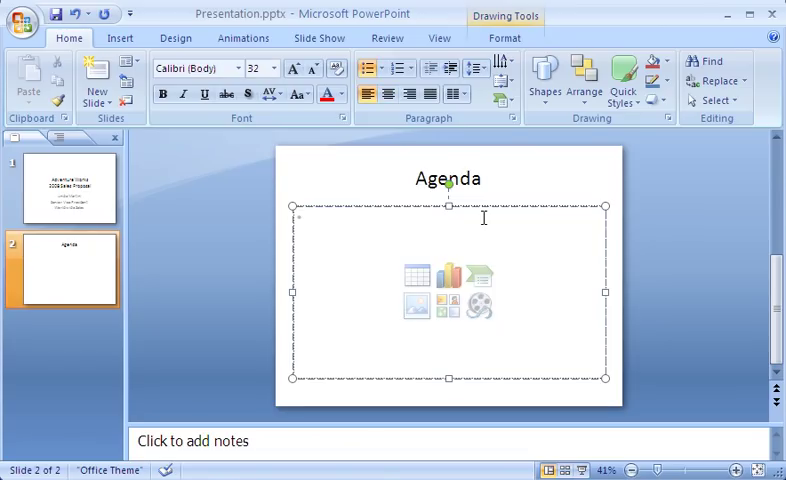
{"action": "type", "text": "Review of products,"}
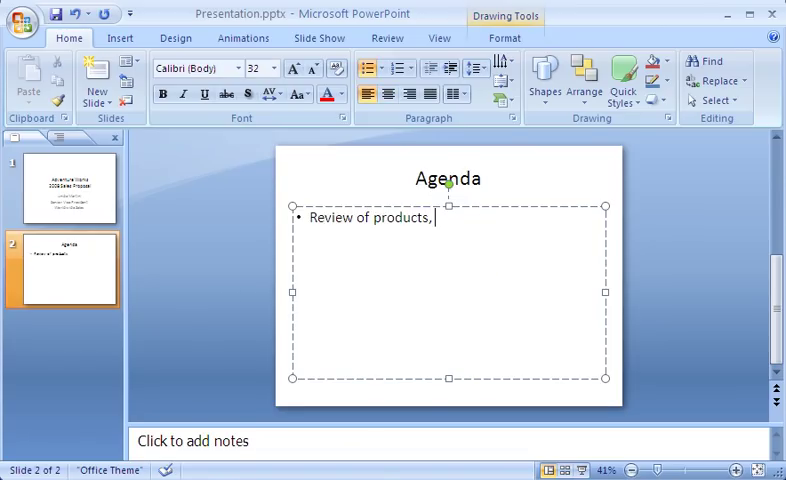
{"action": "type", "text": "profits"}
{"action": "type", "text": "2008 sales research"}
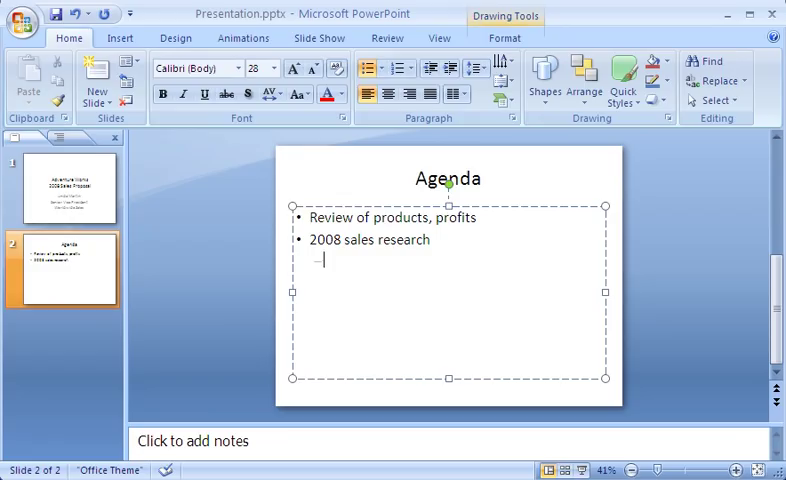
- Add the indented quarterly sub-bullets 'First quarter' and 'Second quarter' under 2008 sales research
{"action": "type", "text": "First quarter"}
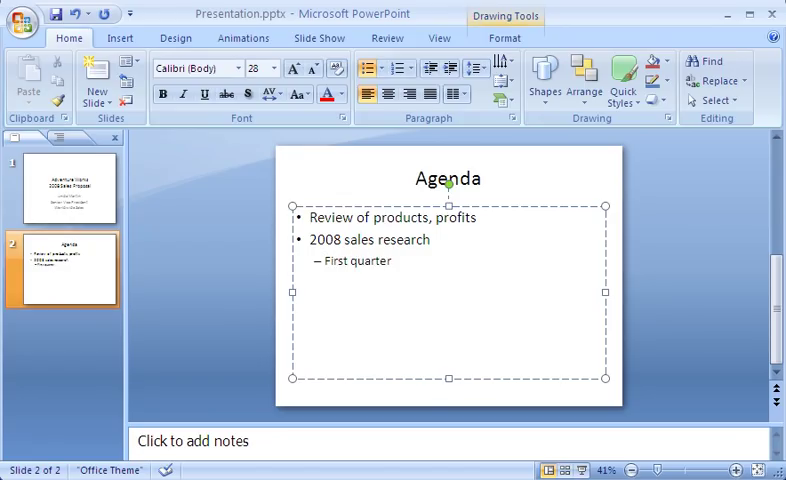
{"action": "type", "text": "Second quarter"}
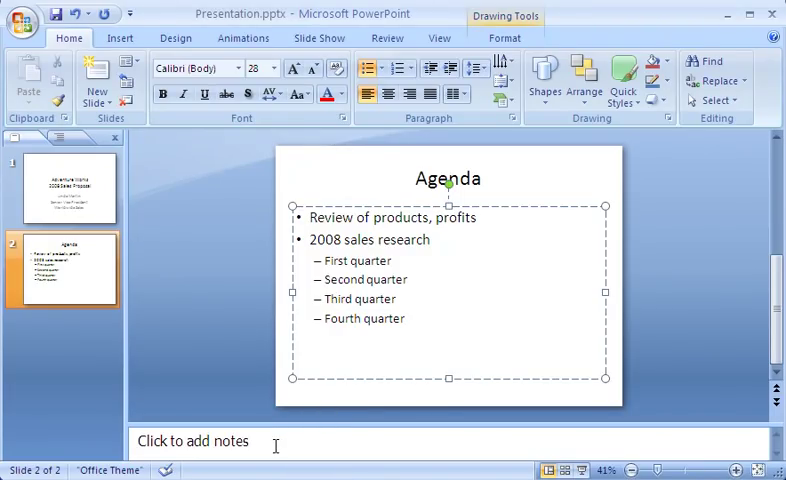
- Write the speaker note 'The bottom line: what do the numbers tell us?' on the Agenda slide
{"action": "type", "text": "The bottom line: what do the"}
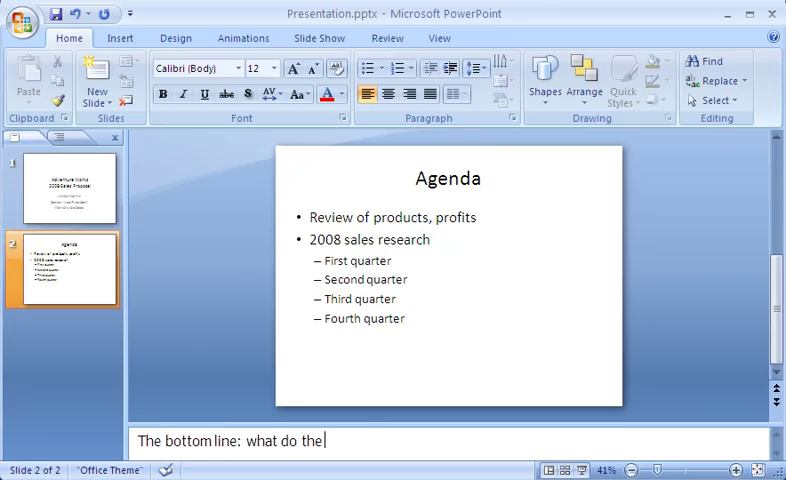
{"action": "type", "text": "numbers tell us?"}
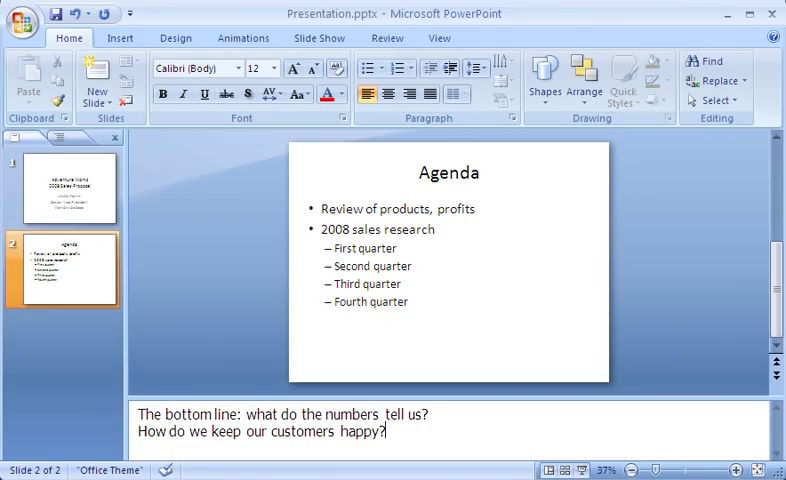
- Add a third slide using the Content with Caption layout
{"action": "left_click", "coordinate": [92, 80]}
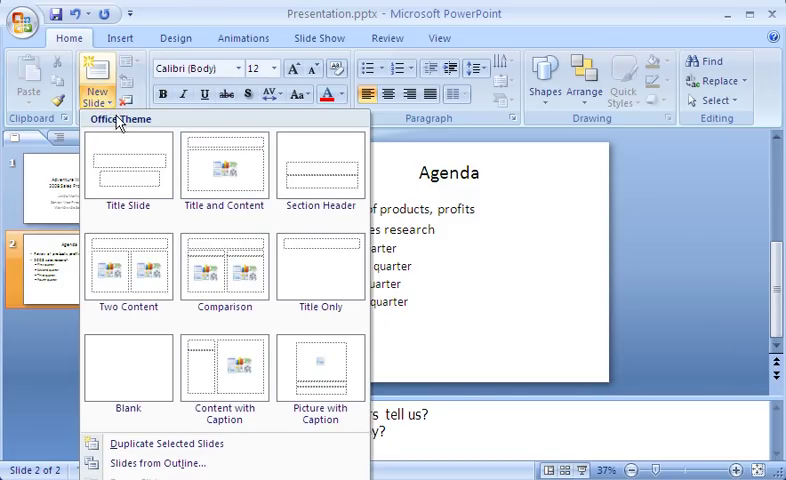
{"action": "mouse_move", "coordinate": [128, 164]}
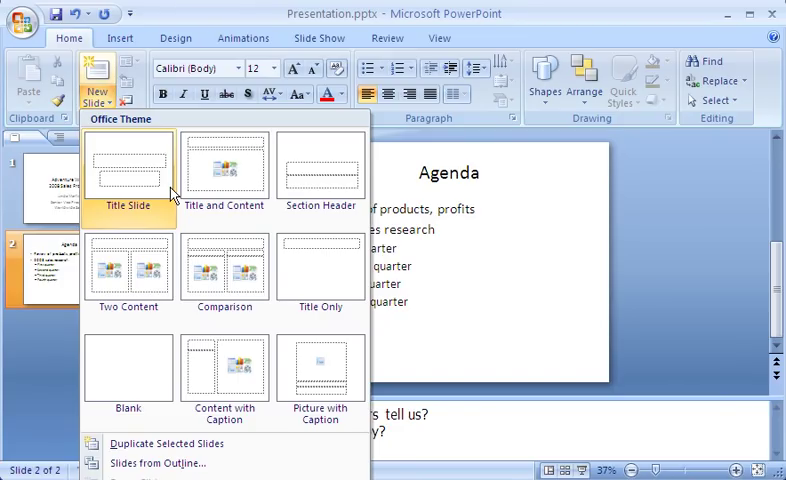
{"action": "mouse_move", "coordinate": [224, 164]}
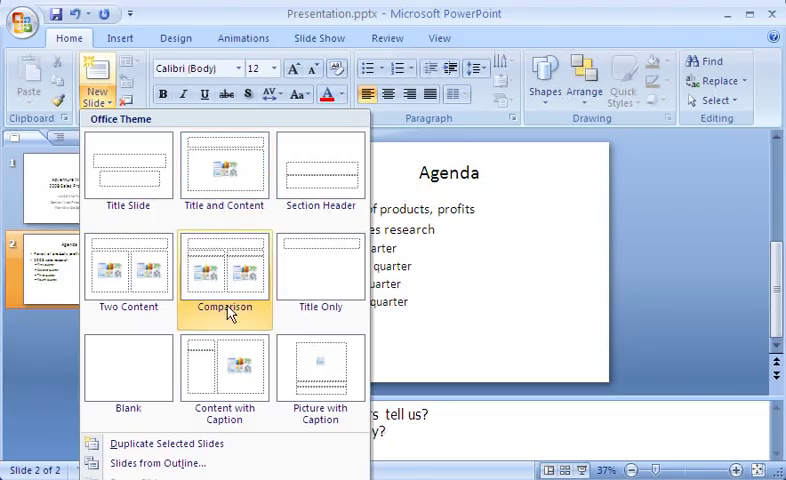
{"action": "mouse_move", "coordinate": [224, 376]}
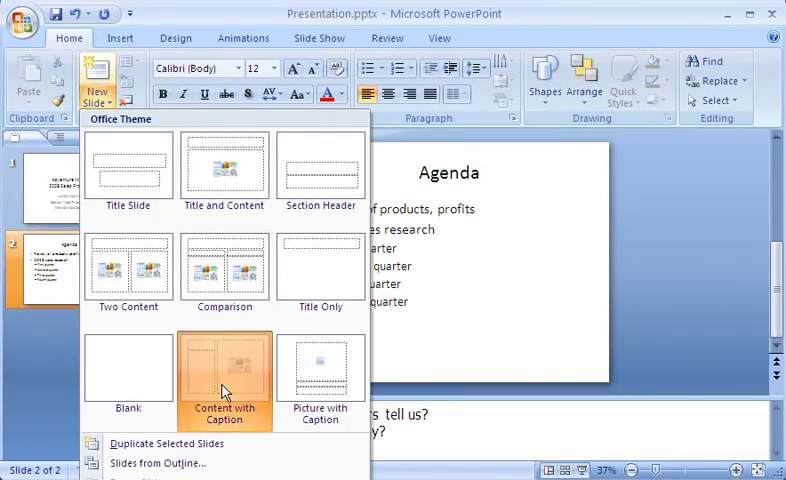
{"action": "left_click", "coordinate": [224, 370]}
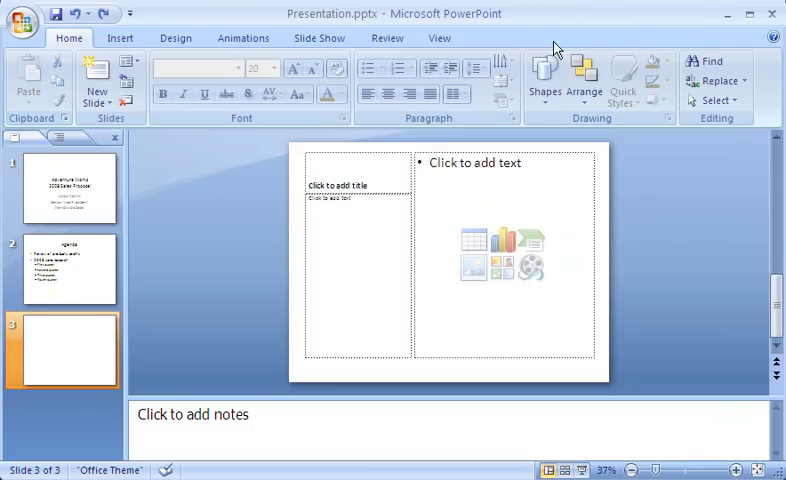
- Caption slide 3 'Creating happy customers' with the intro 'The three rules for creating satisfied customers:'
{"action": "type", "text": "Creating happy"}
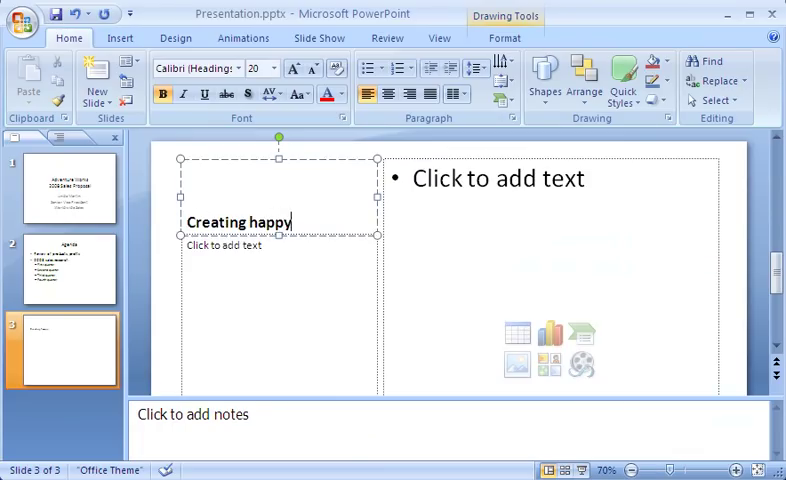
{"action": "type", "text": "customers"}
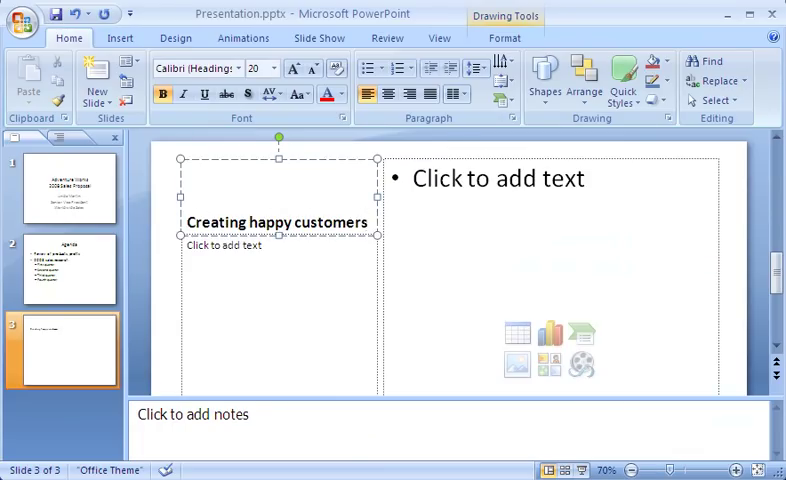
{"action": "type", "text": "The three rules for creating satisfied customers:"}
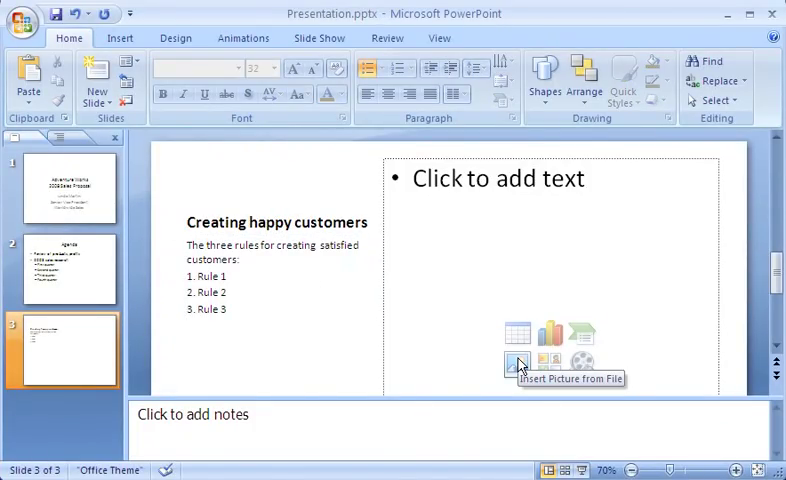
- Insert the tent.jpg photo into slide 3's content area
{"action": "left_click", "coordinate": [520, 360]}
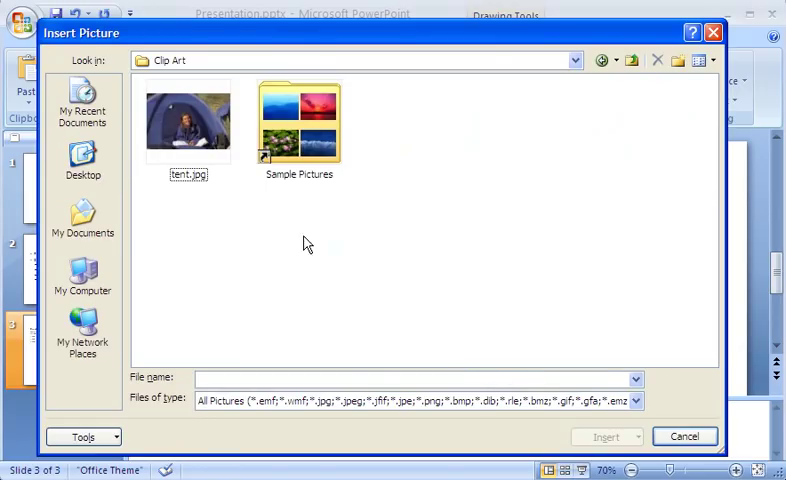
{"action": "left_click", "coordinate": [188, 120]}
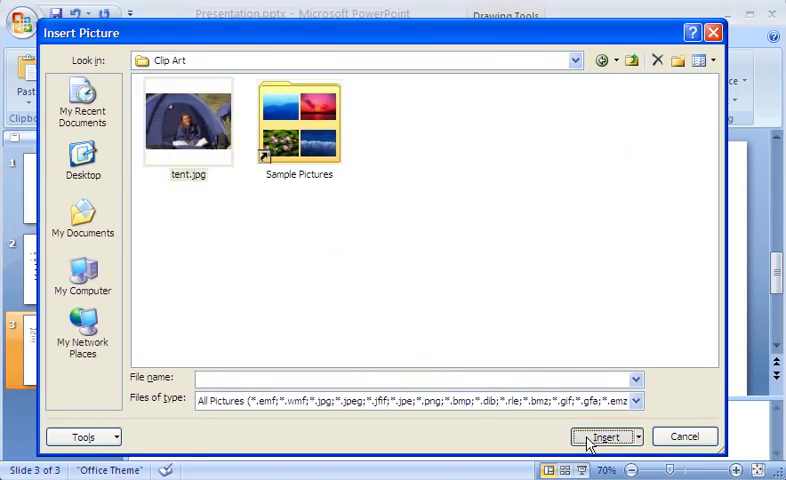
{"action": "left_click", "coordinate": [604, 436]}
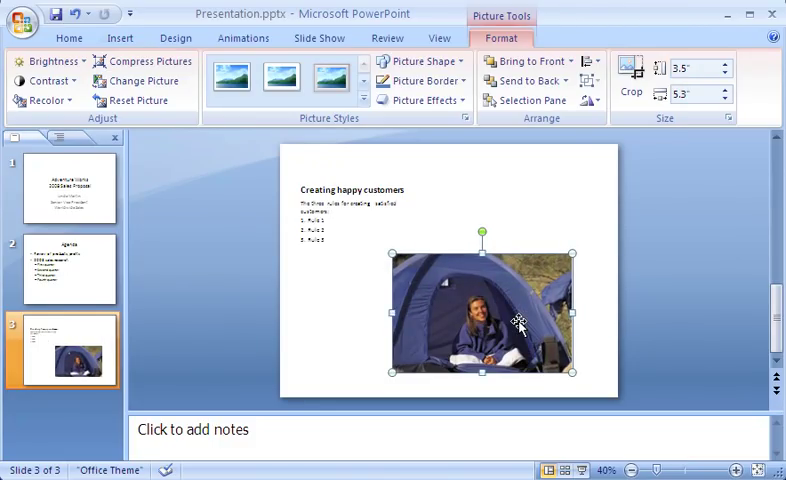
{"action": "mouse_move", "coordinate": [544, 28]}
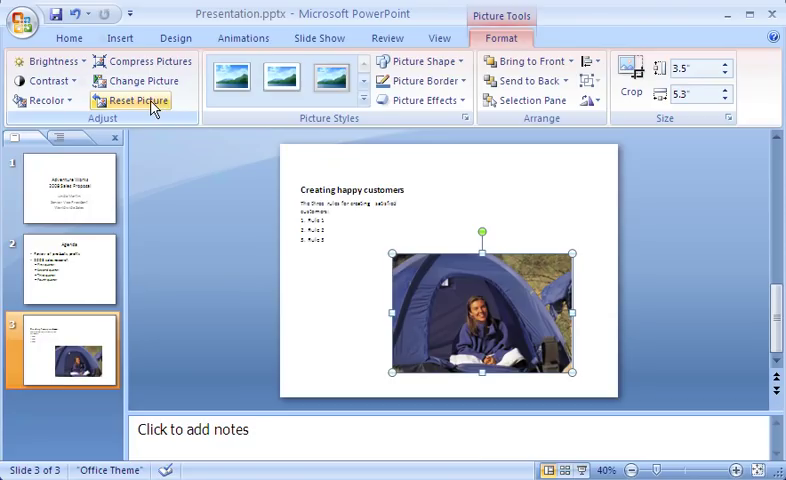
- Try a picture style on the photo, then reset it to its original formatting
{"action": "left_click", "coordinate": [280, 80]}
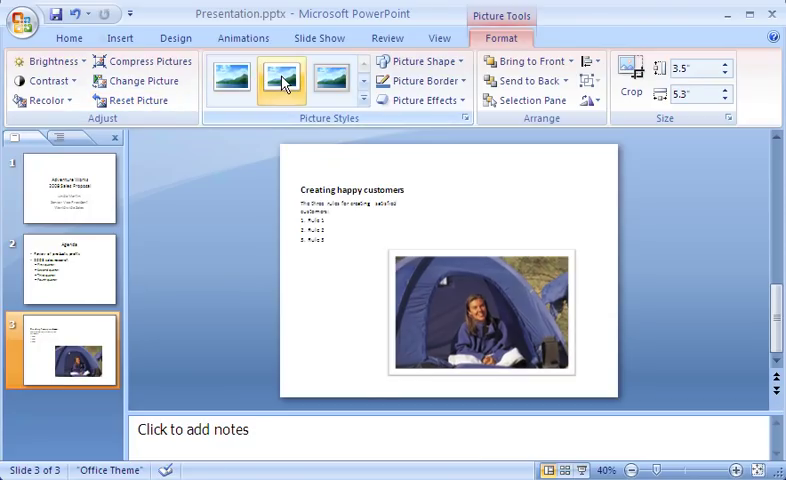
{"action": "left_click", "coordinate": [330, 80]}
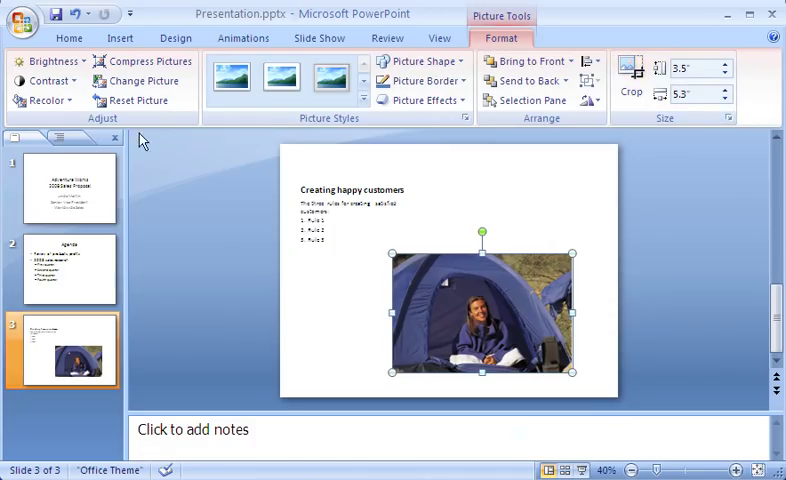
- Open the Reuse Slides panel from the New Slide choices on the Home ribbon
{"action": "left_click", "coordinate": [72, 36]}
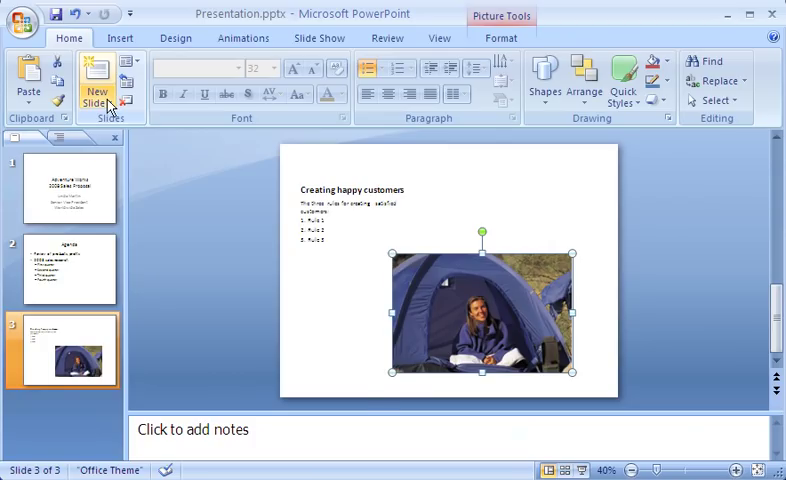
{"action": "left_click", "coordinate": [88, 72]}
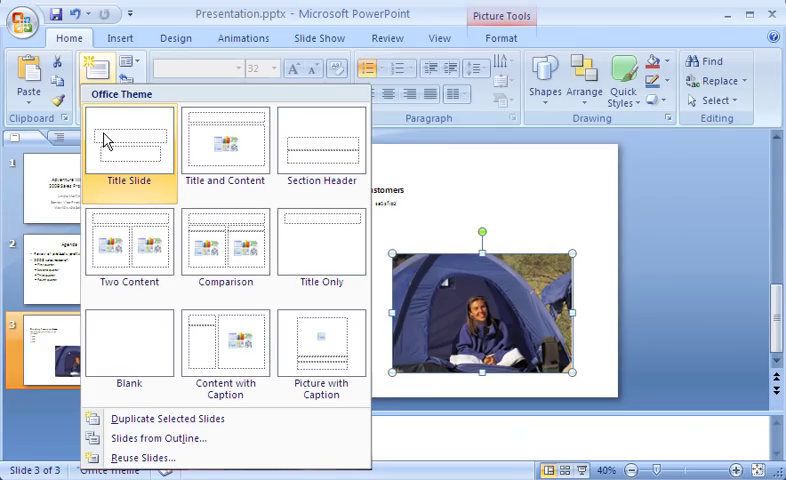
{"action": "mouse_move", "coordinate": [144, 456]}
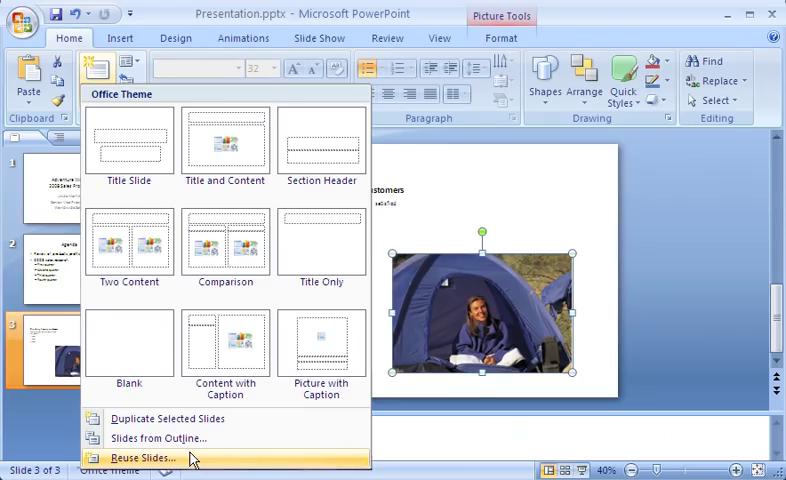
{"action": "left_click", "coordinate": [140, 456]}
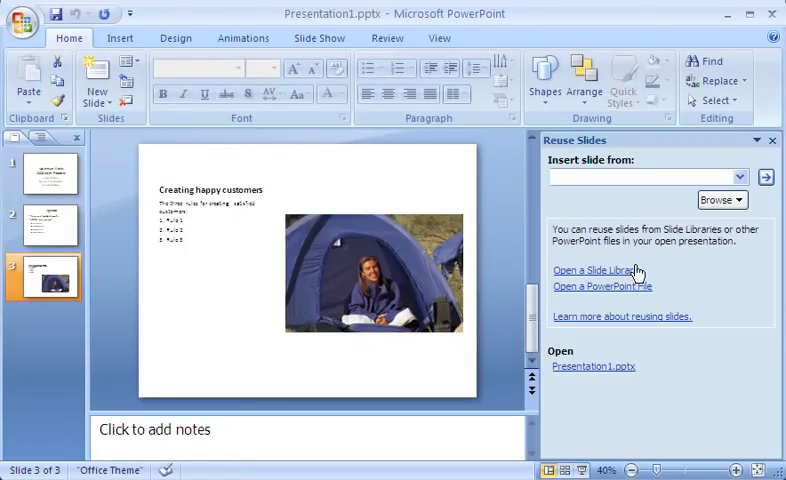
- Reuse the Product timetable slide from Product Charts.pptx as slide 4 and close the panel
{"action": "left_click", "coordinate": [720, 200]}
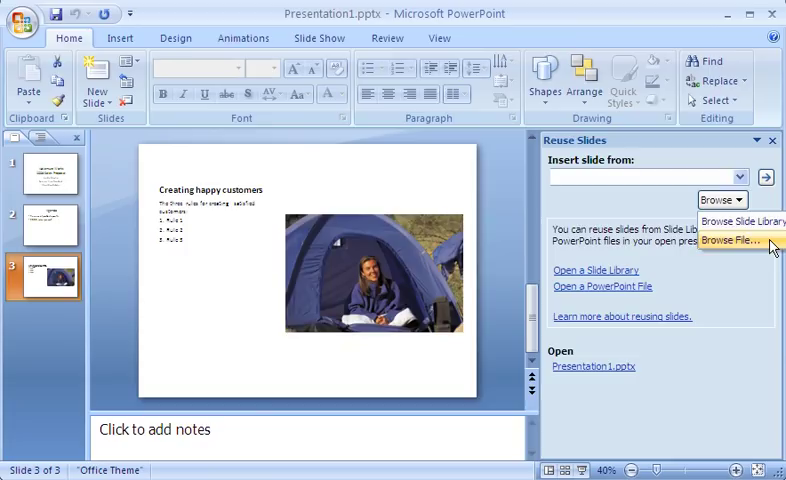
{"action": "left_click", "coordinate": [730, 240]}
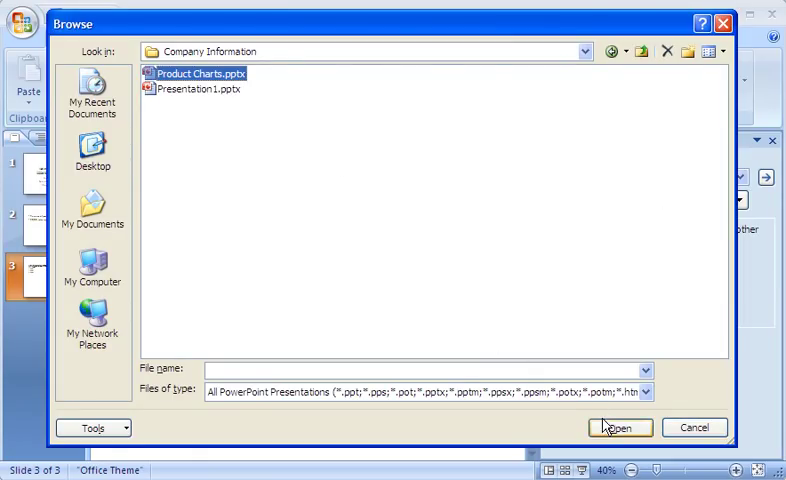
{"action": "left_click", "coordinate": [616, 428]}
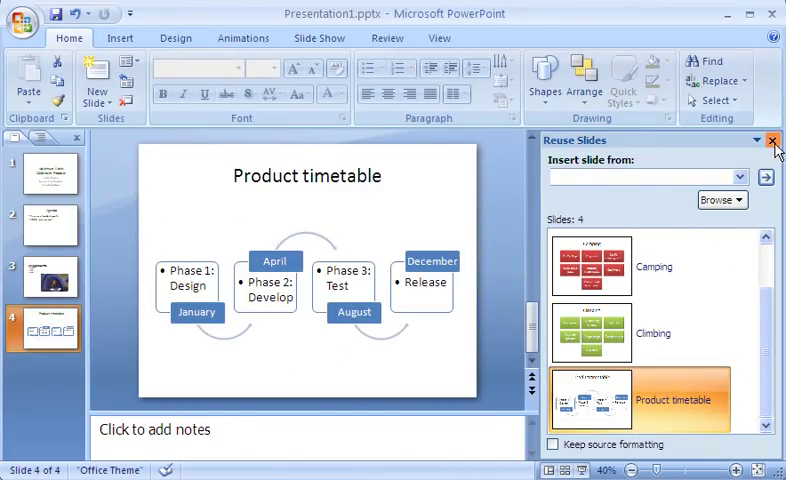
{"action": "left_click", "coordinate": [772, 140]}
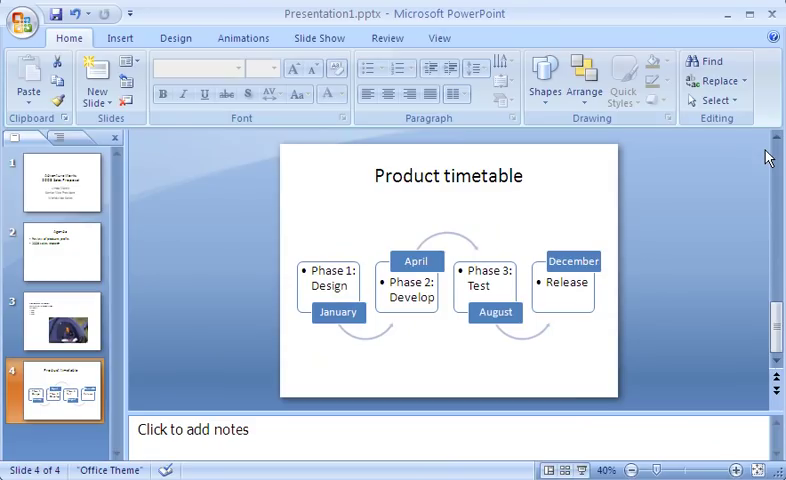
{"action": "mouse_move", "coordinate": [418, 330]}
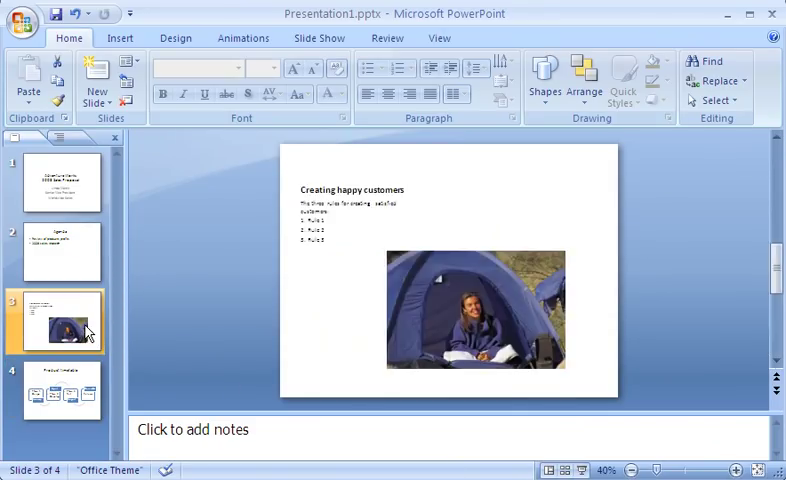
- Review the Agenda slide, then return to the Adventure Works title slide
{"action": "left_click", "coordinate": [62, 250]}
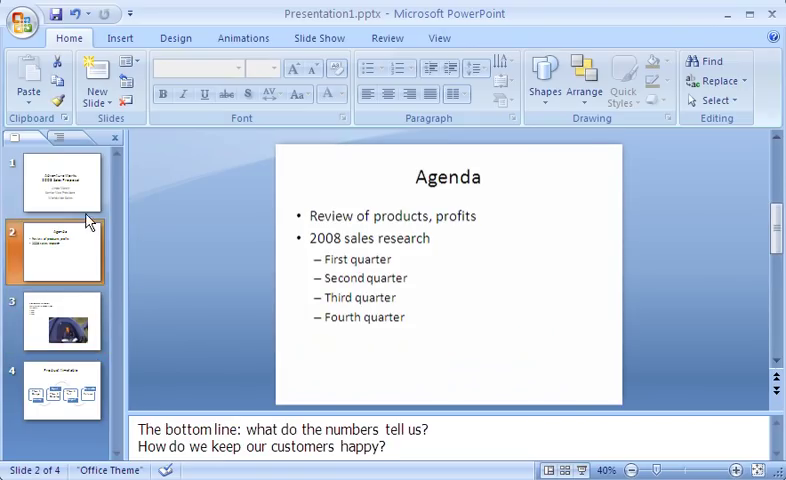
{"action": "left_click", "coordinate": [62, 182]}
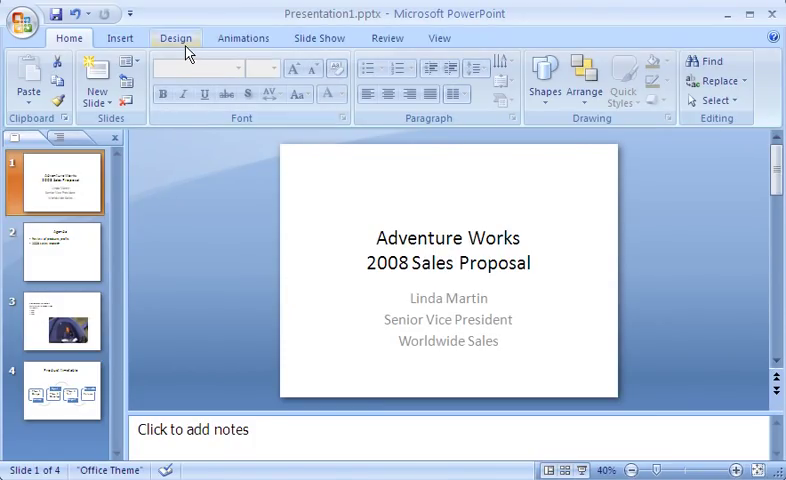
- Preview several Design themes on the deck, then expand the full Themes gallery
{"action": "left_click", "coordinate": [176, 38]}
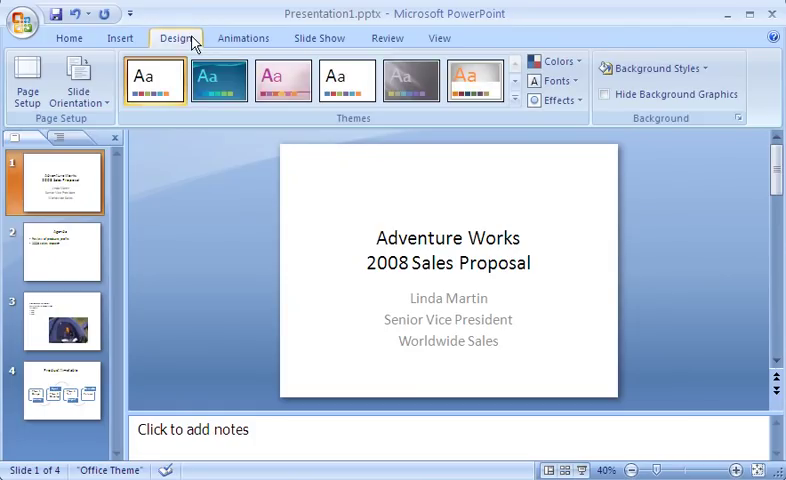
{"action": "mouse_move", "coordinate": [158, 104]}
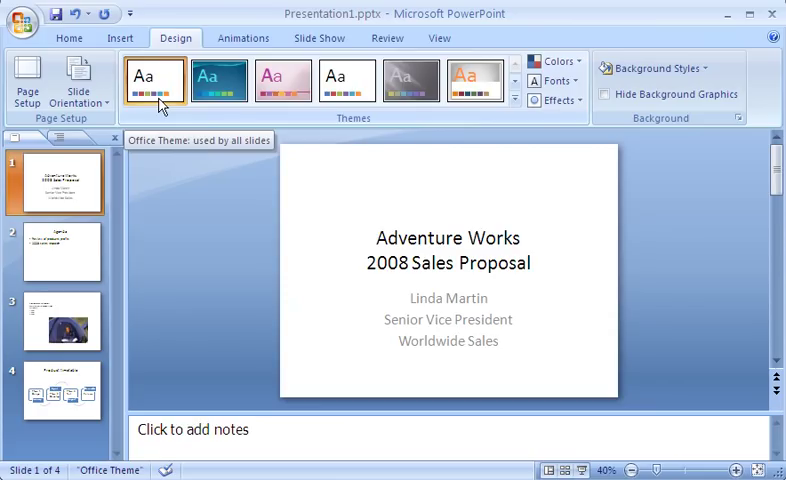
{"action": "left_click", "coordinate": [218, 80]}
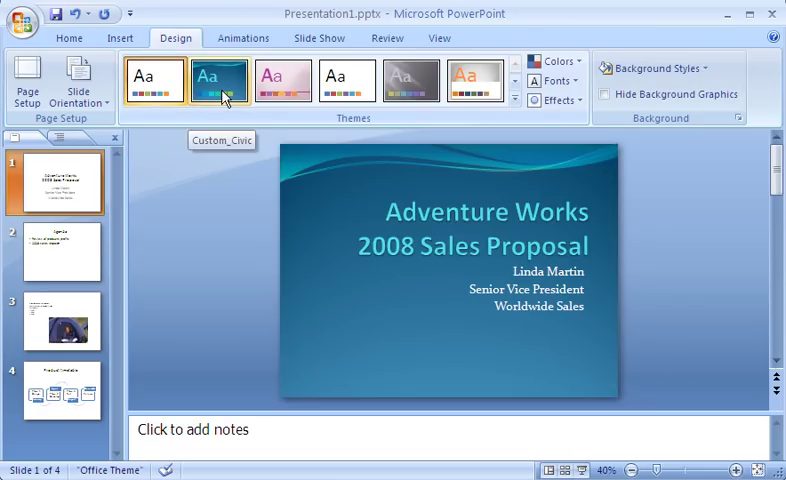
{"action": "left_click", "coordinate": [280, 80]}
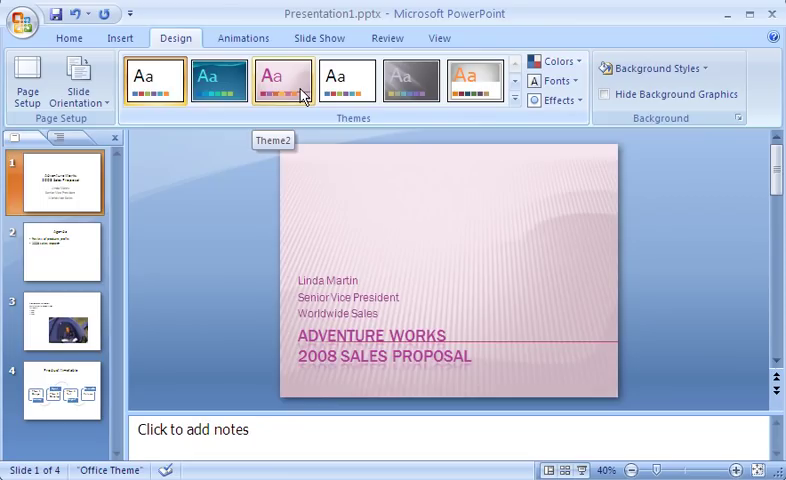
{"action": "left_click", "coordinate": [410, 80]}
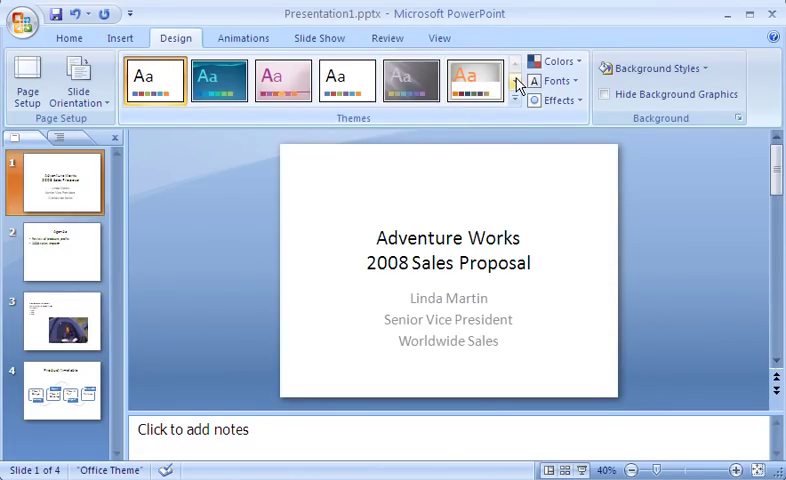
{"action": "left_click", "coordinate": [410, 80]}
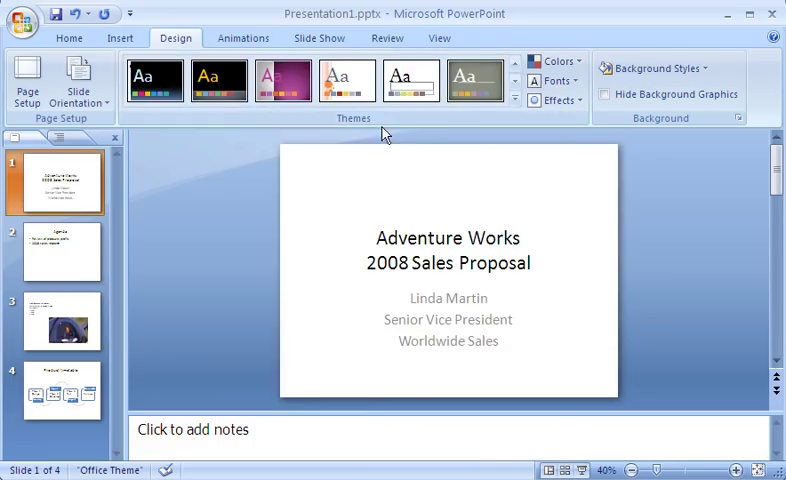
{"action": "left_click", "coordinate": [514, 100]}
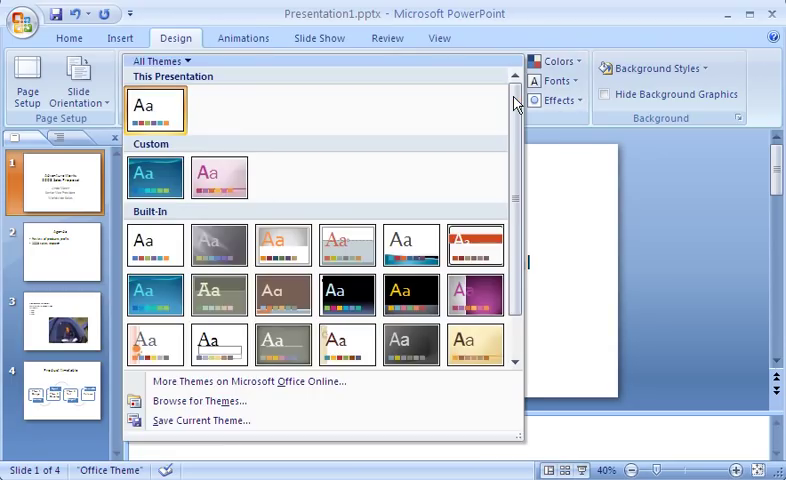
{"action": "mouse_move", "coordinate": [348, 246]}
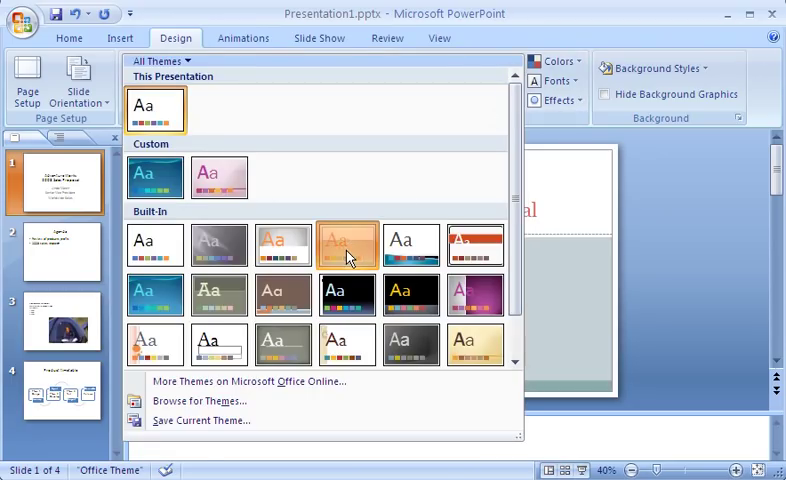
- Apply the Civic theme and review the title, Agenda, picture and Product timetable slides
{"action": "left_click", "coordinate": [348, 246]}
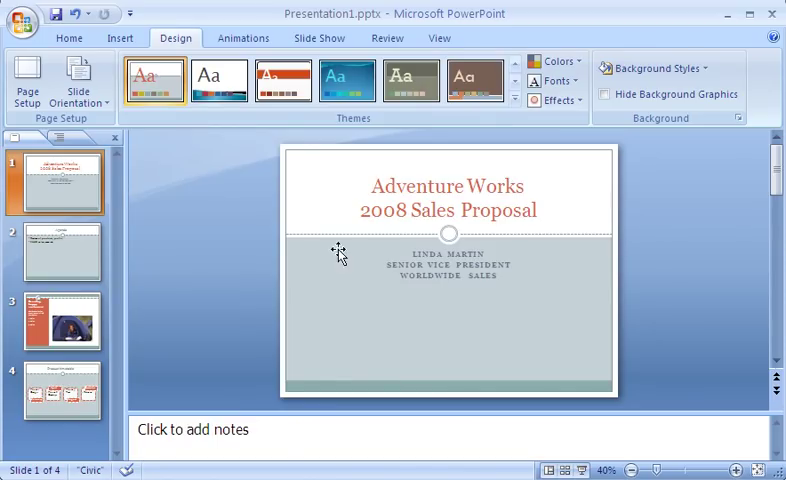
{"action": "left_click", "coordinate": [56, 320]}
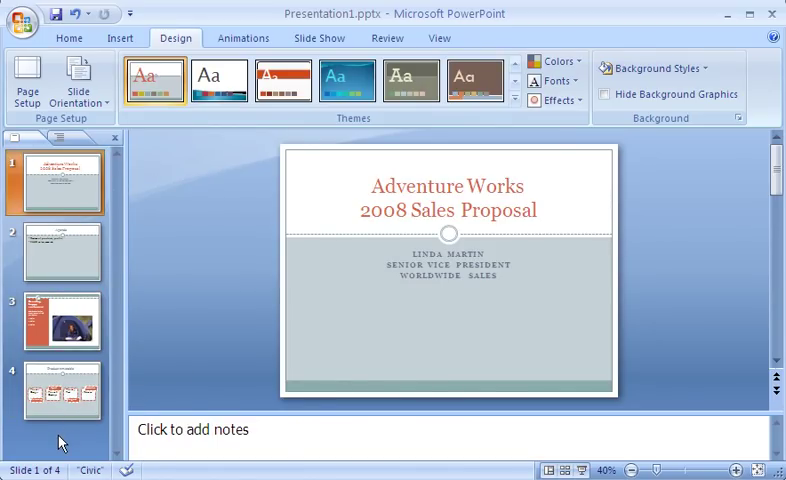
{"action": "mouse_move", "coordinate": [112, 292]}
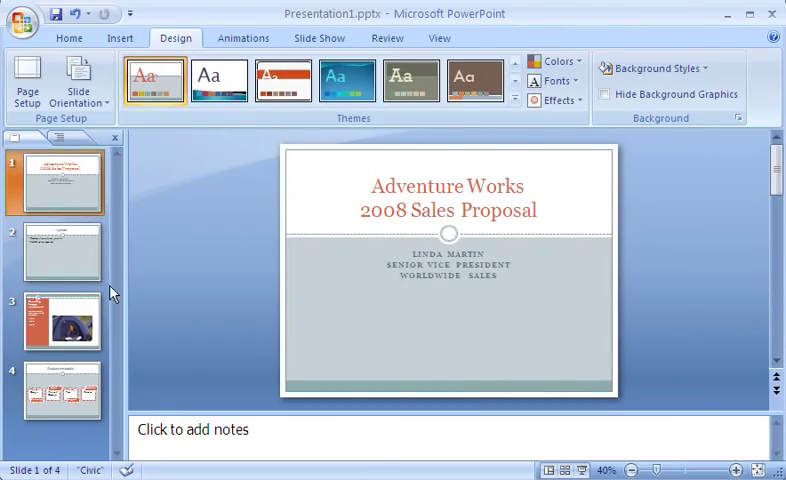
{"action": "left_click", "coordinate": [62, 252]}
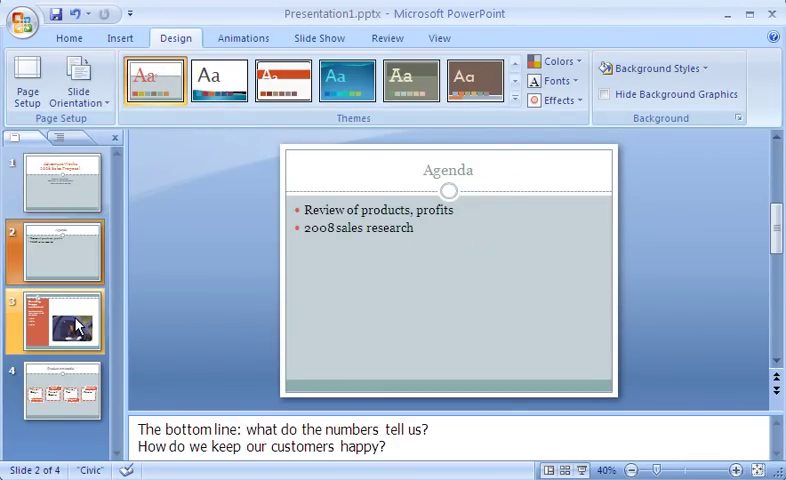
{"action": "left_click", "coordinate": [60, 390]}
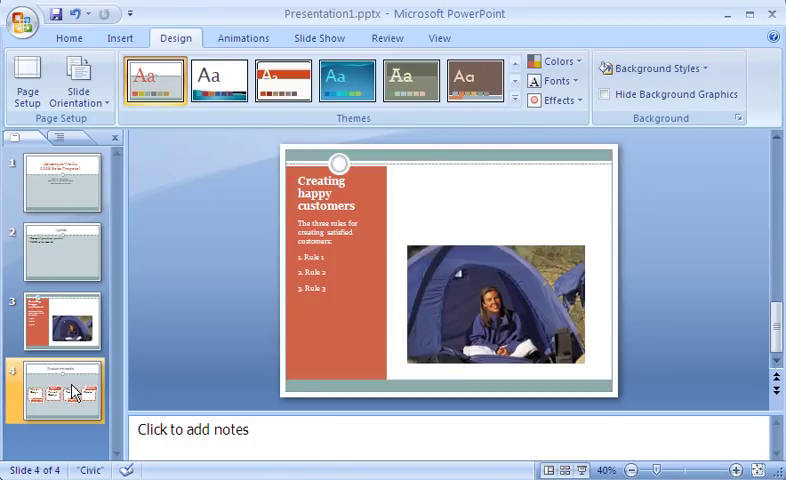
{"action": "left_click", "coordinate": [62, 392]}
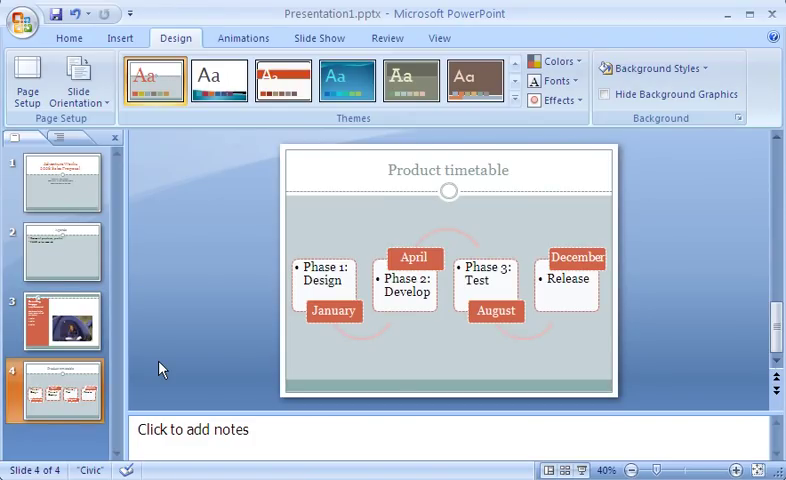